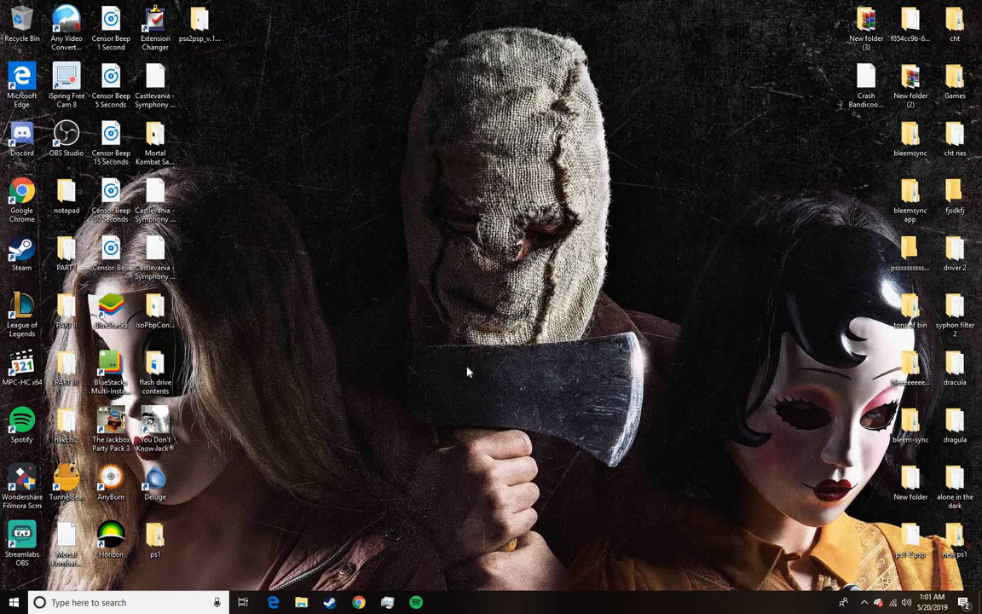
Open the Microsoft Store, then close its window to return to the desktop.
click(443, 602)
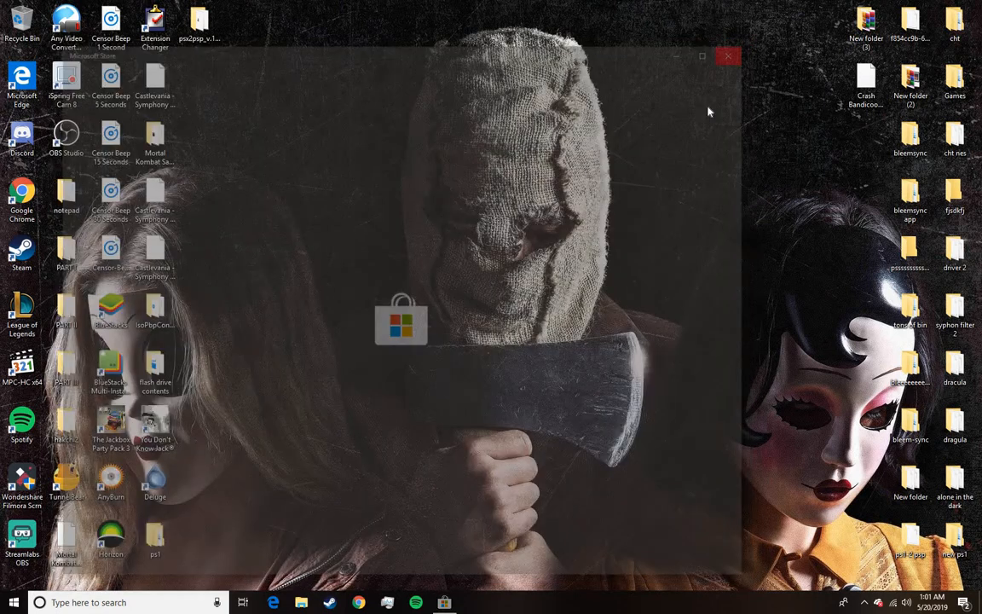
click(728, 56)
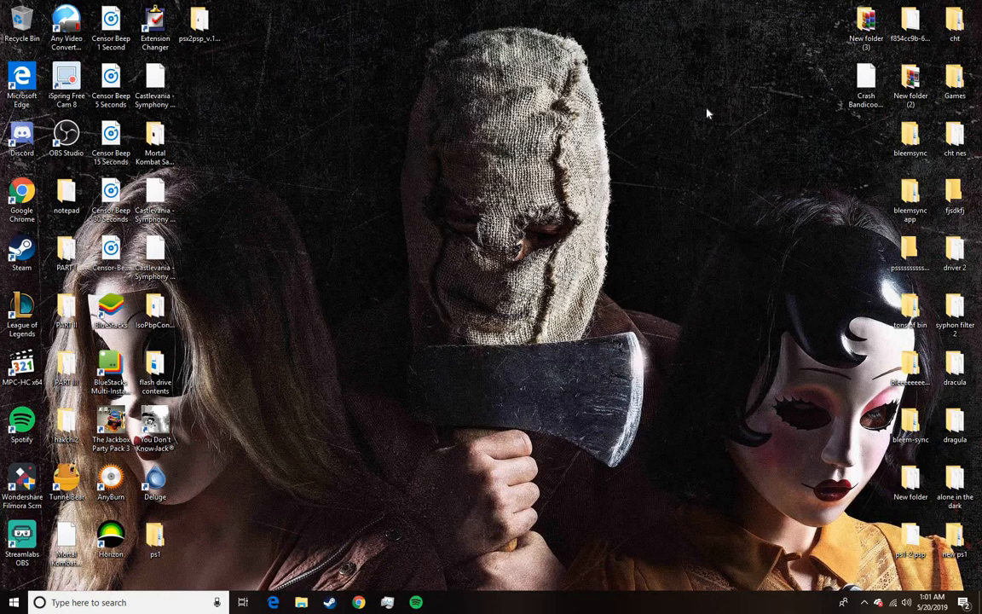
mouse_move(592, 382)
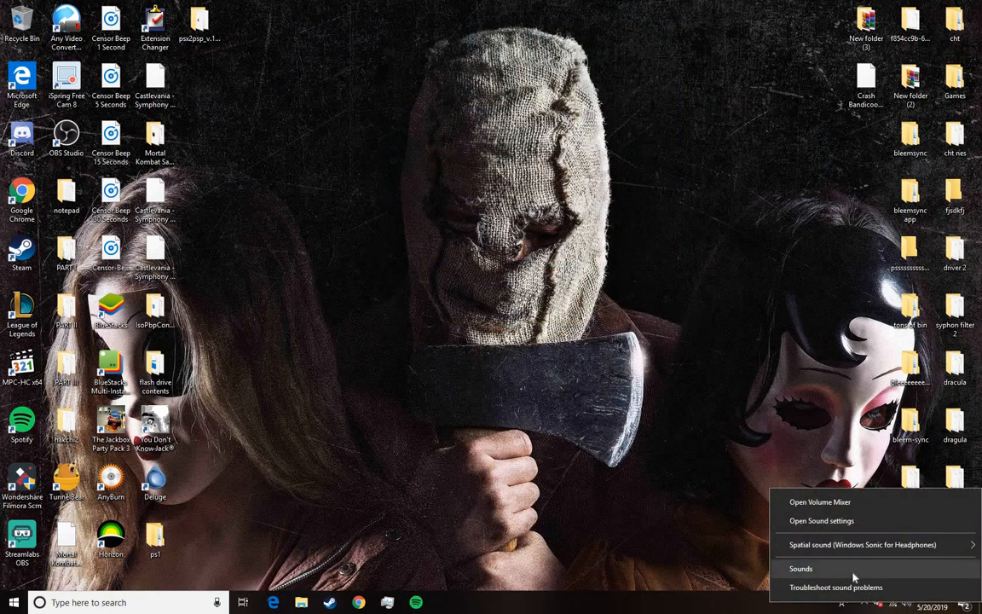
In the Sound dialog's Recording tab, select and right-click the USB Chat Headset microphone.
click(800, 569)
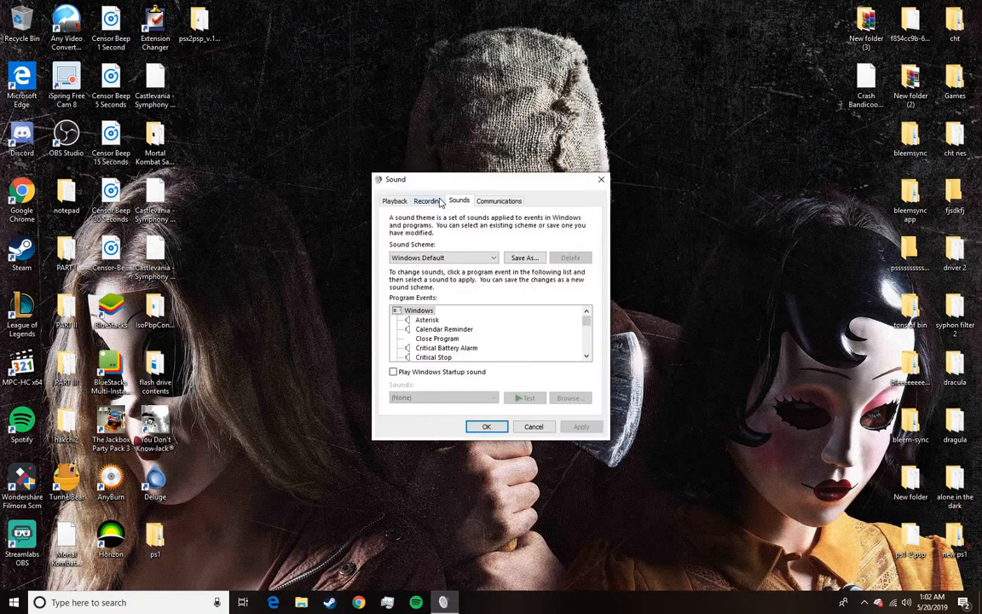
click(428, 201)
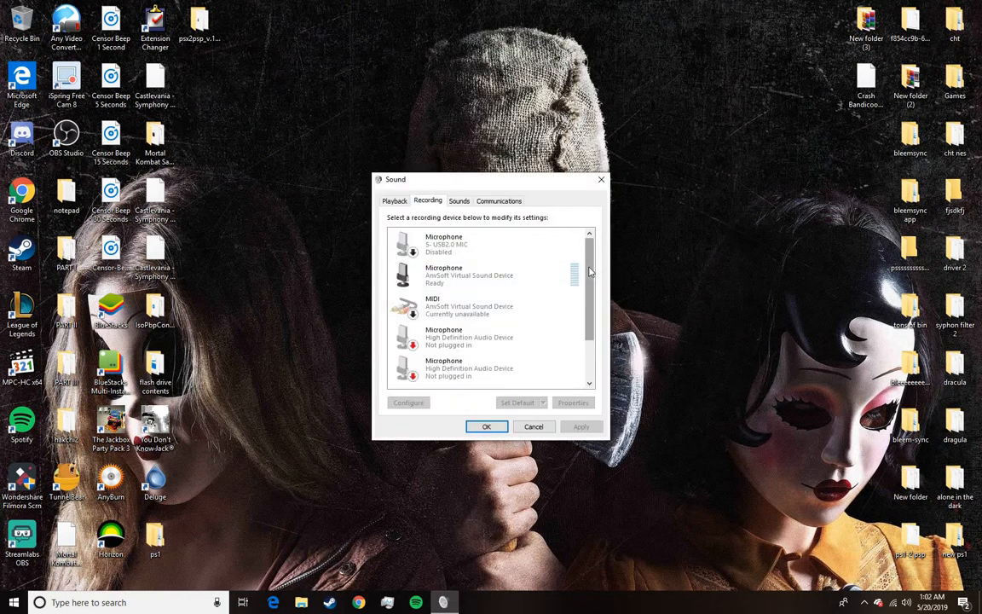
scroll(down, 3)
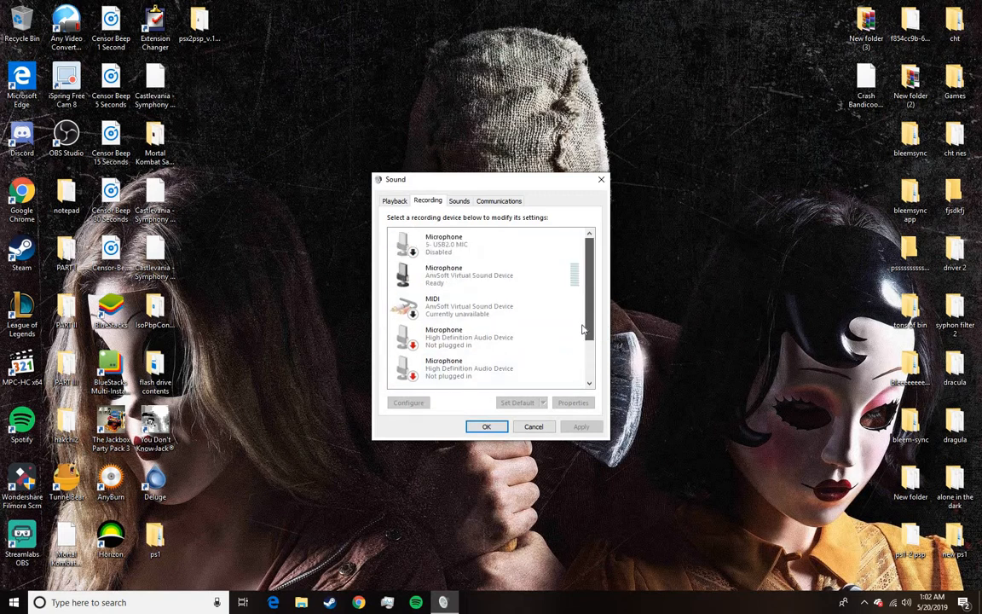
click(486, 371)
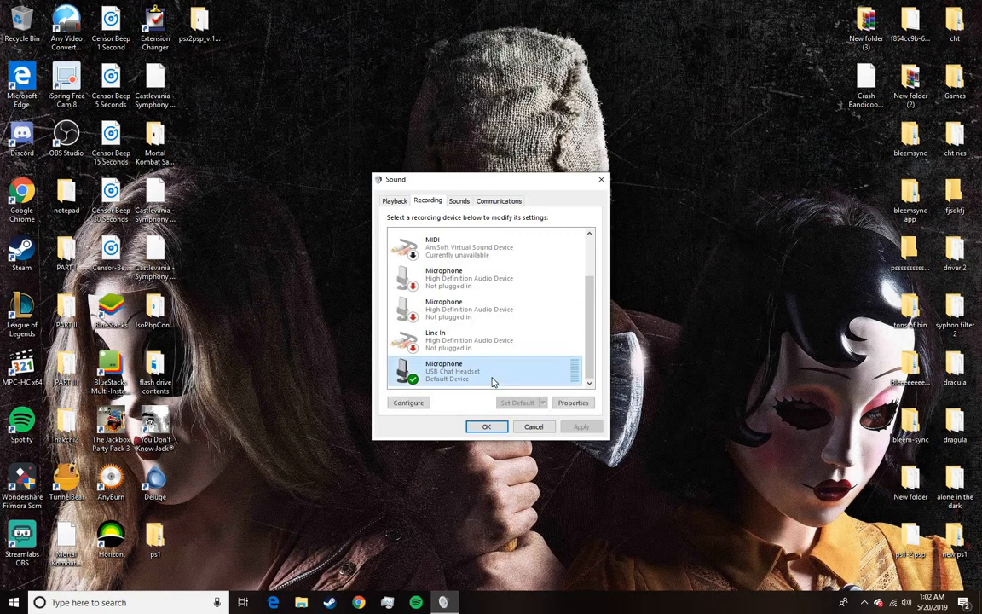
right_click(485, 371)
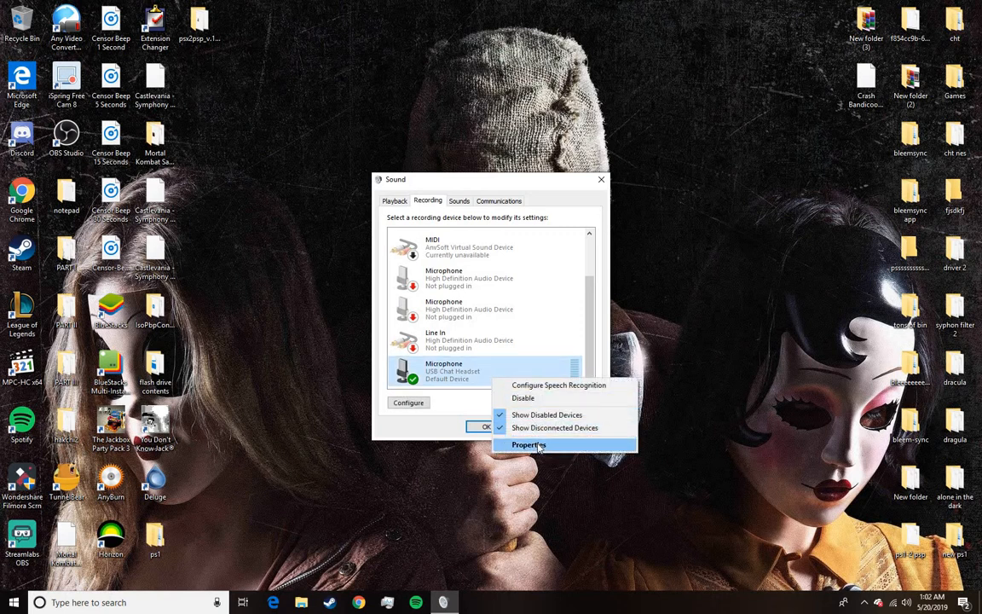
click(529, 444)
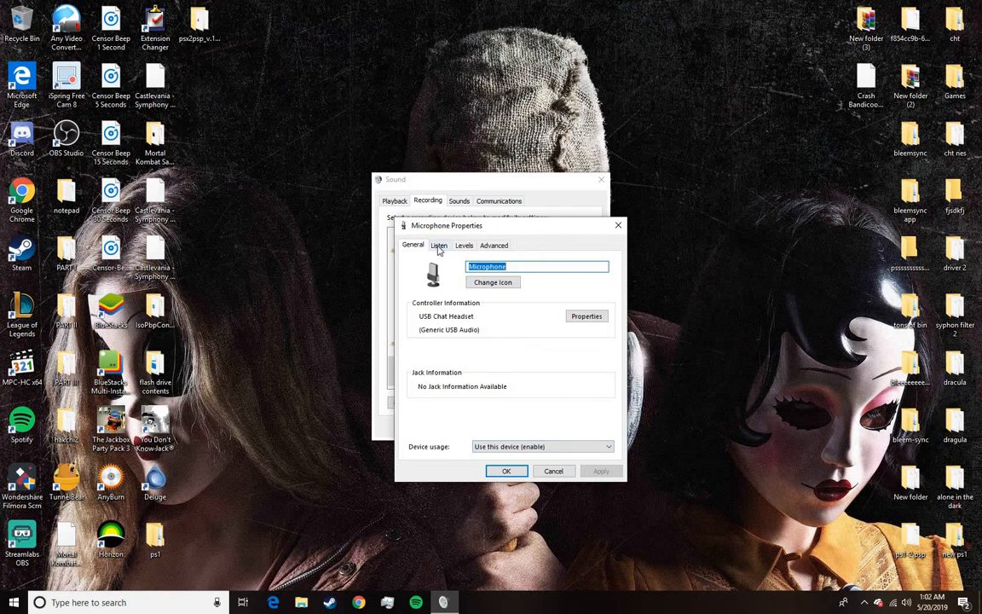
click(464, 244)
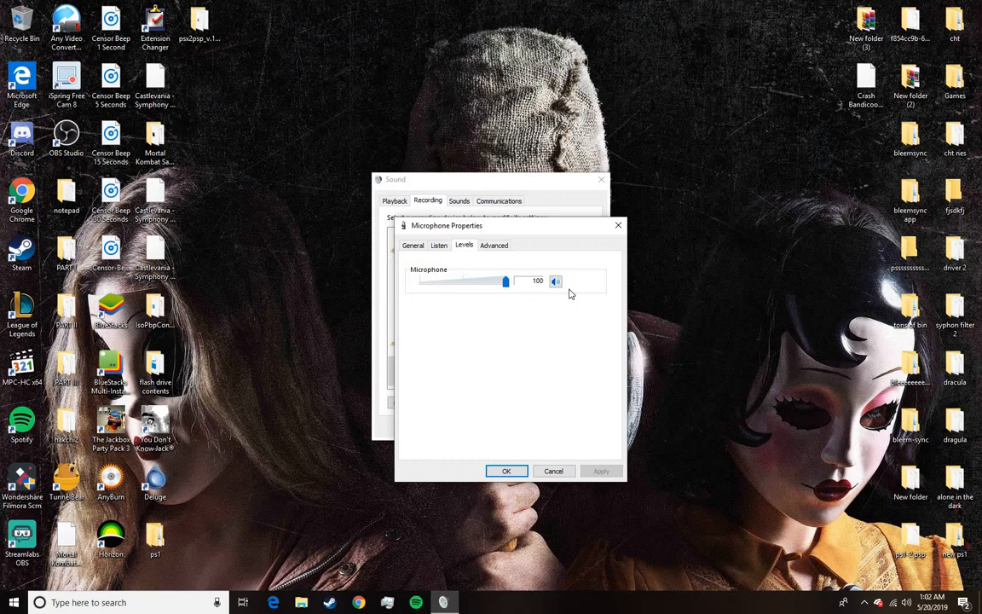
click(495, 244)
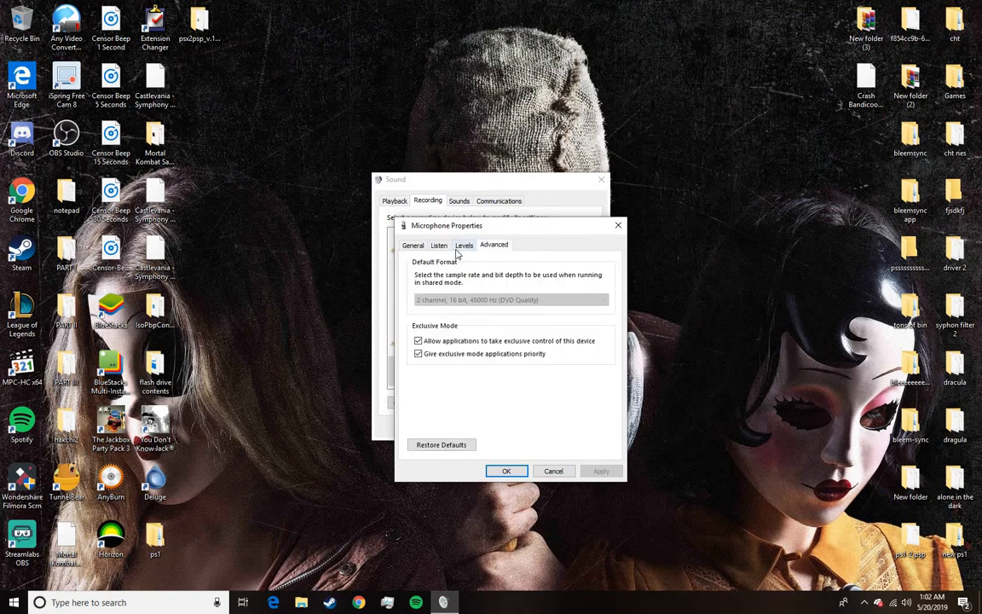
click(464, 244)
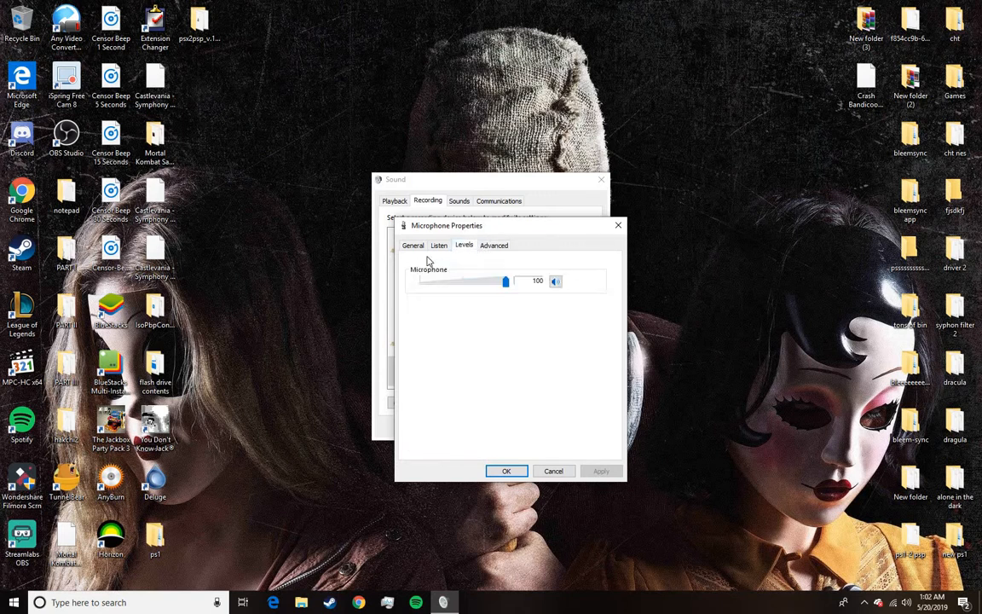
click(438, 245)
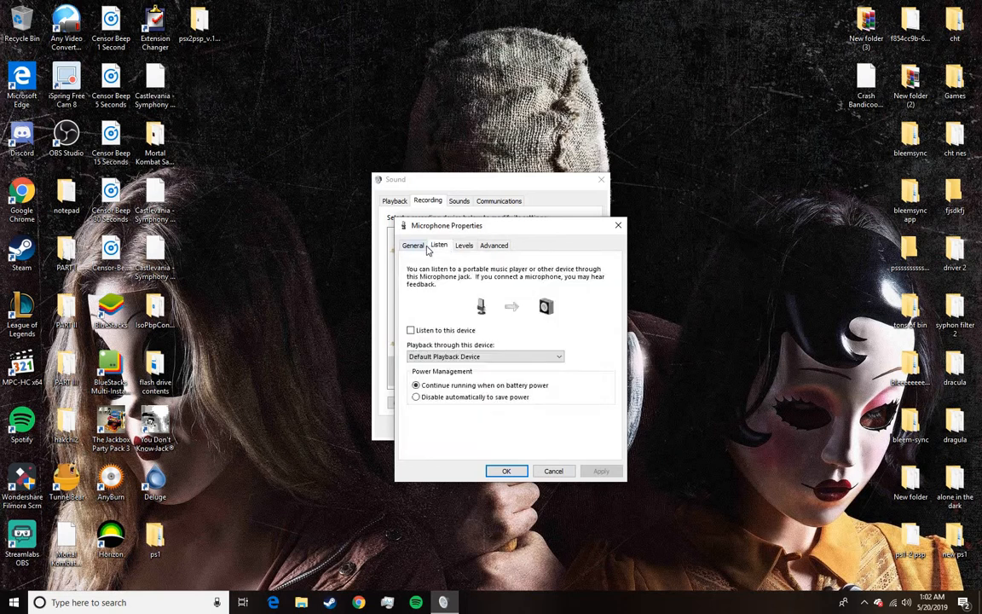
click(413, 245)
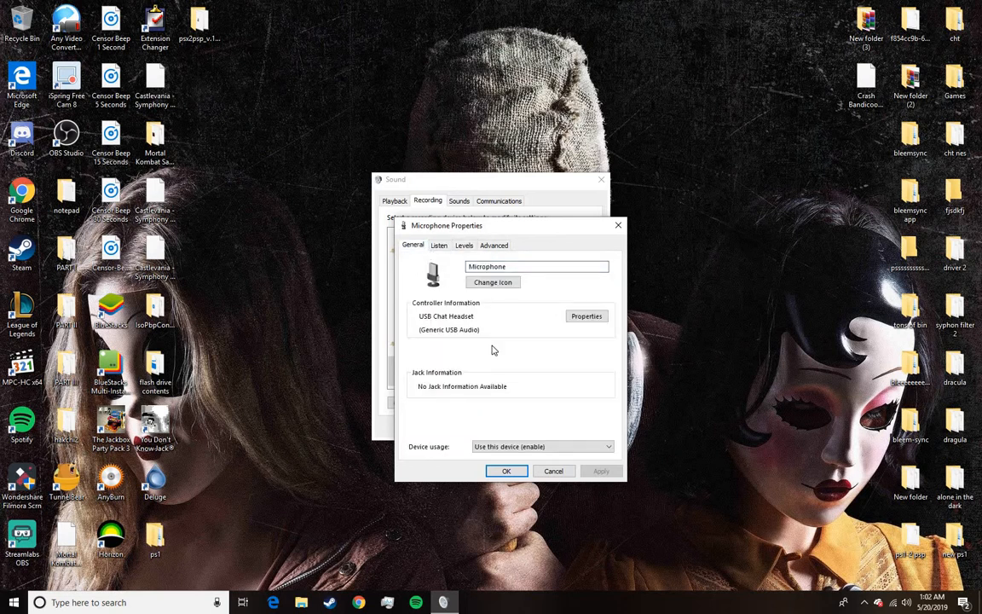
mouse_move(511, 416)
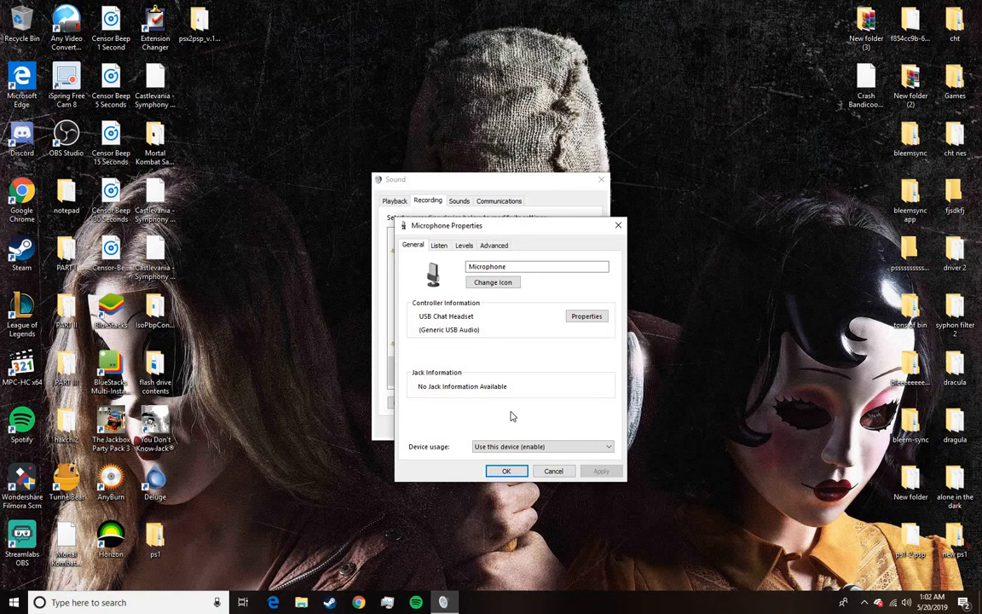
click(506, 470)
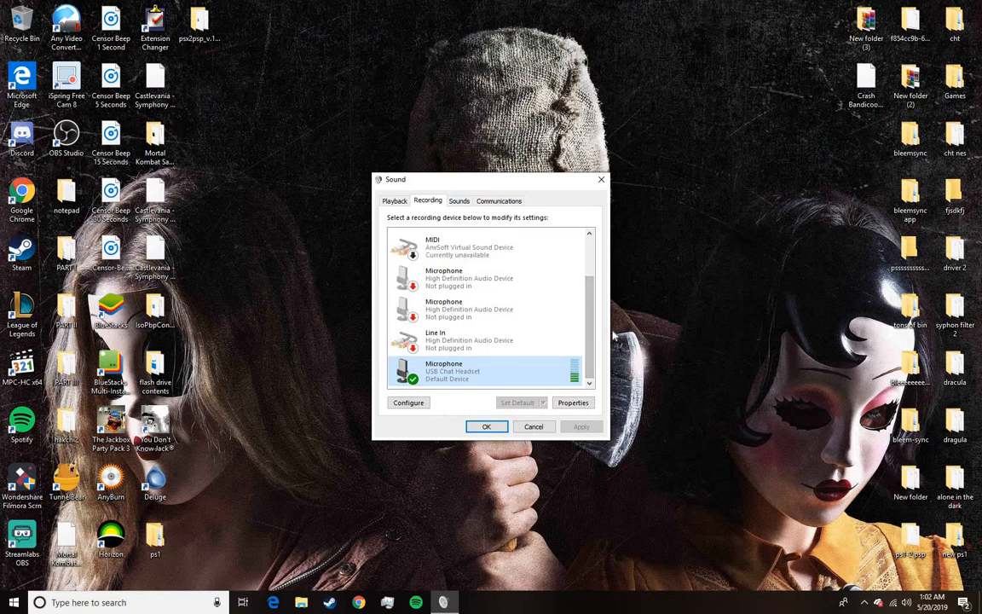
mouse_move(585, 416)
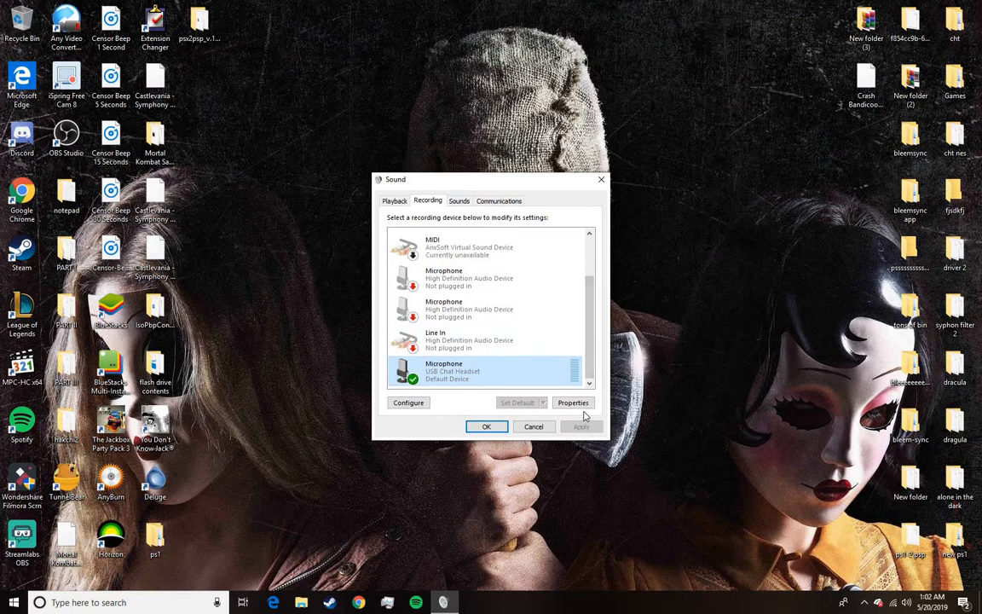